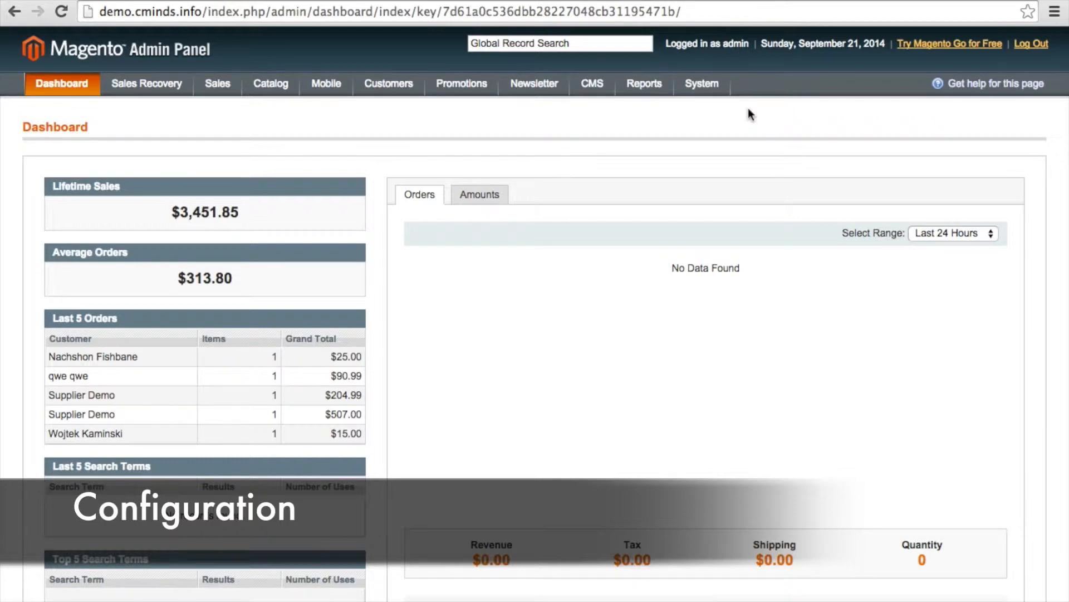
Reach the Custom Coupons Error Messages section under System > Configuration.
click(701, 84)
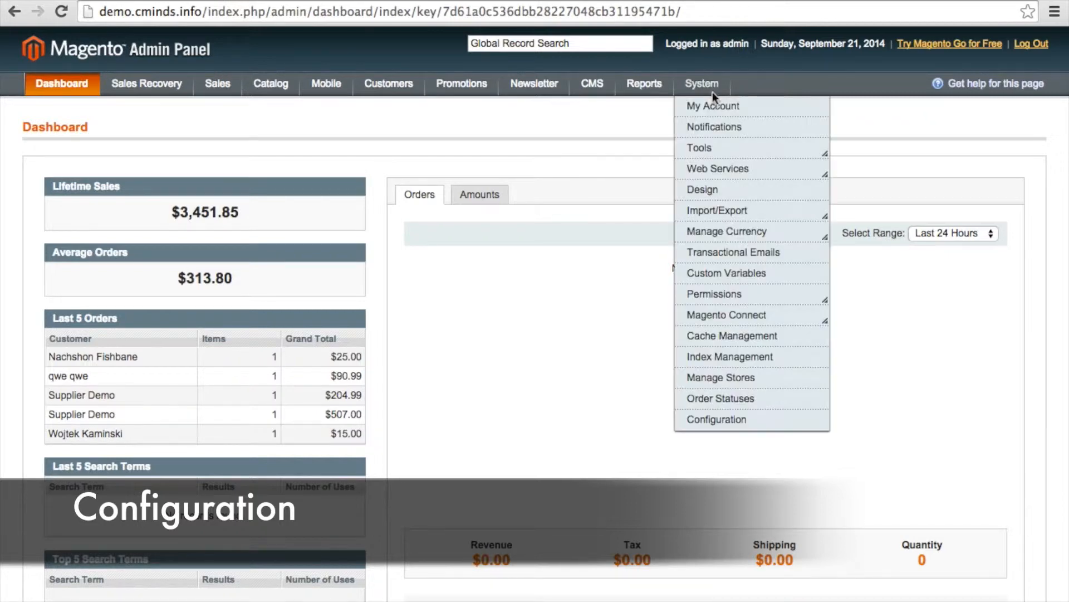
mouse_move(717, 211)
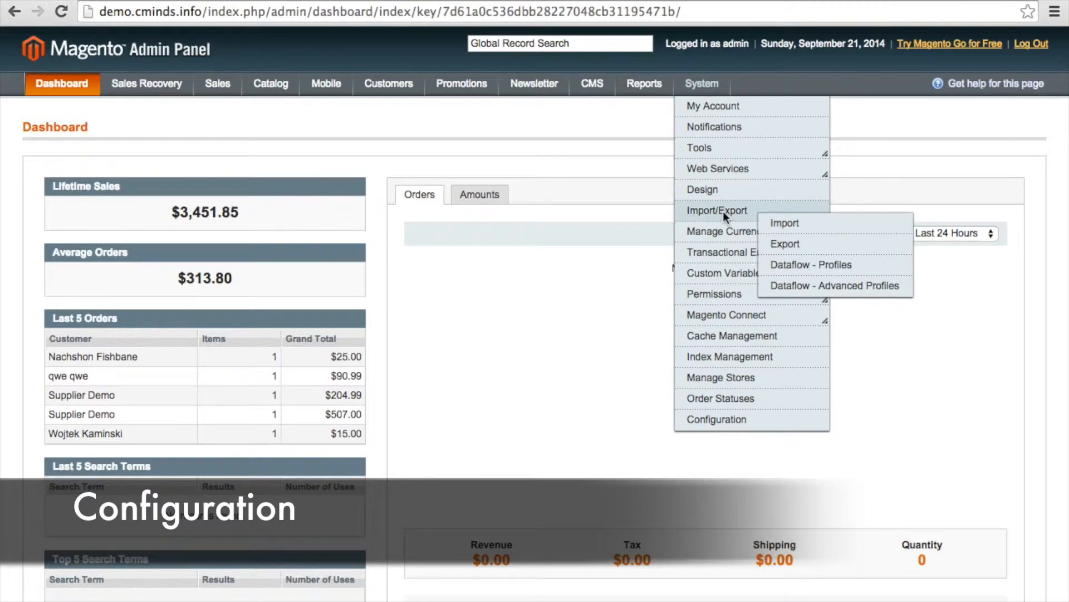
click(717, 419)
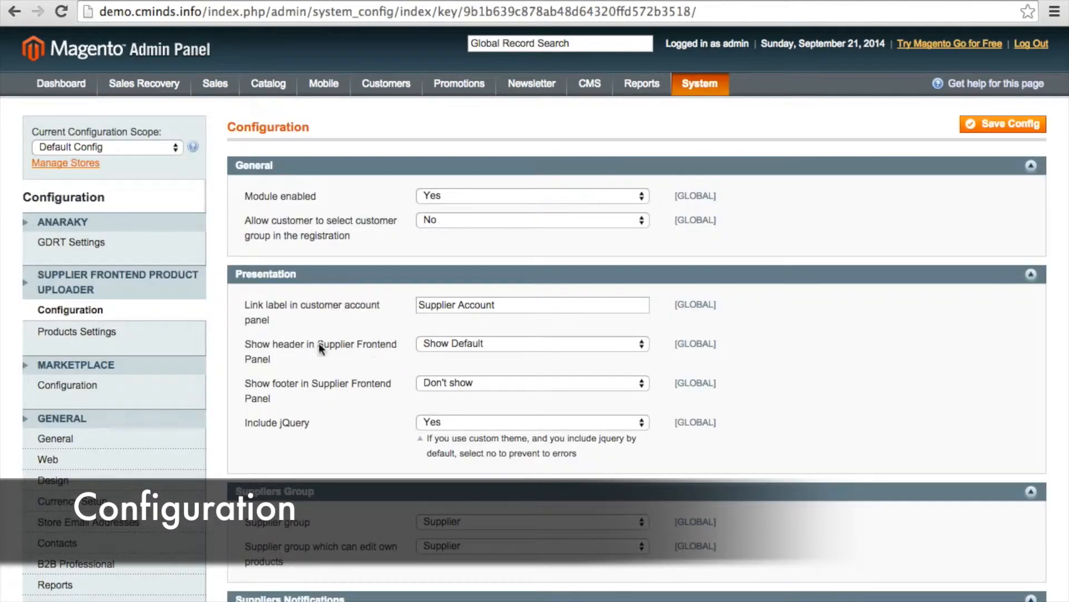
scroll(down, 3)
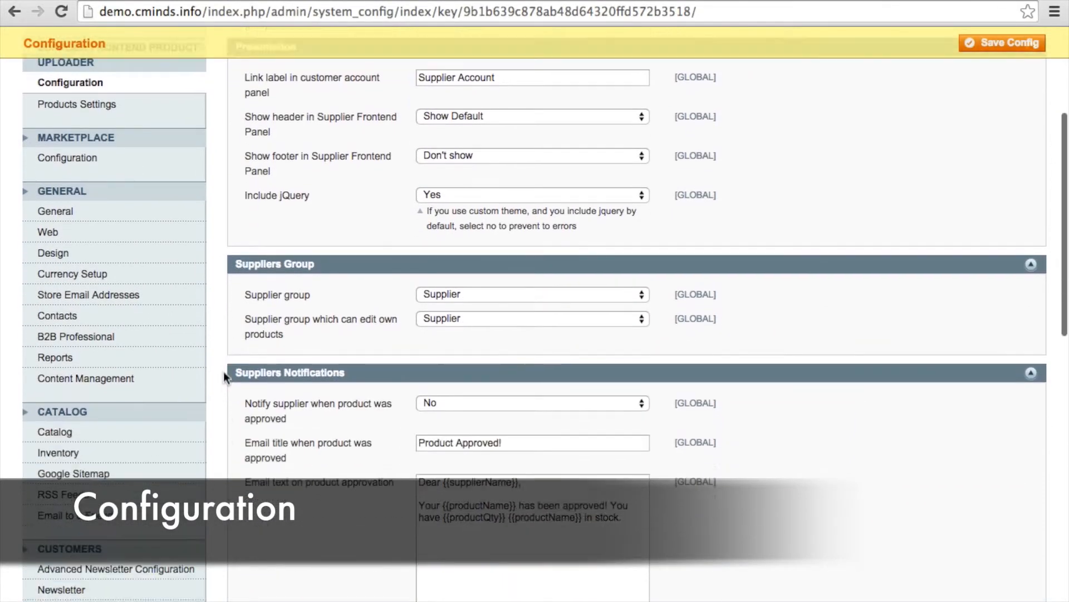
scroll(down, 3)
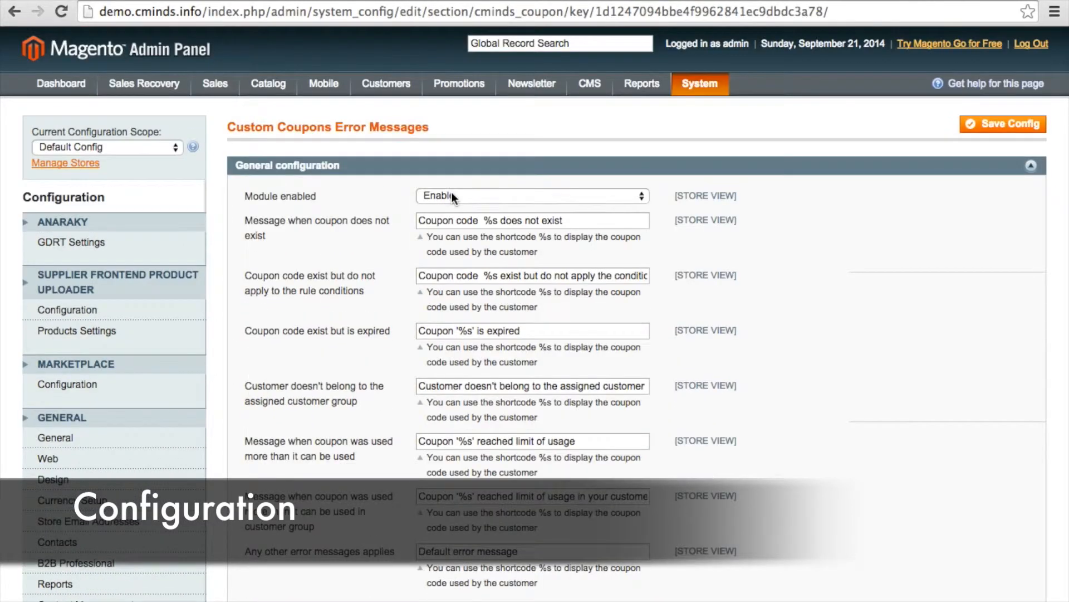
click(530, 196)
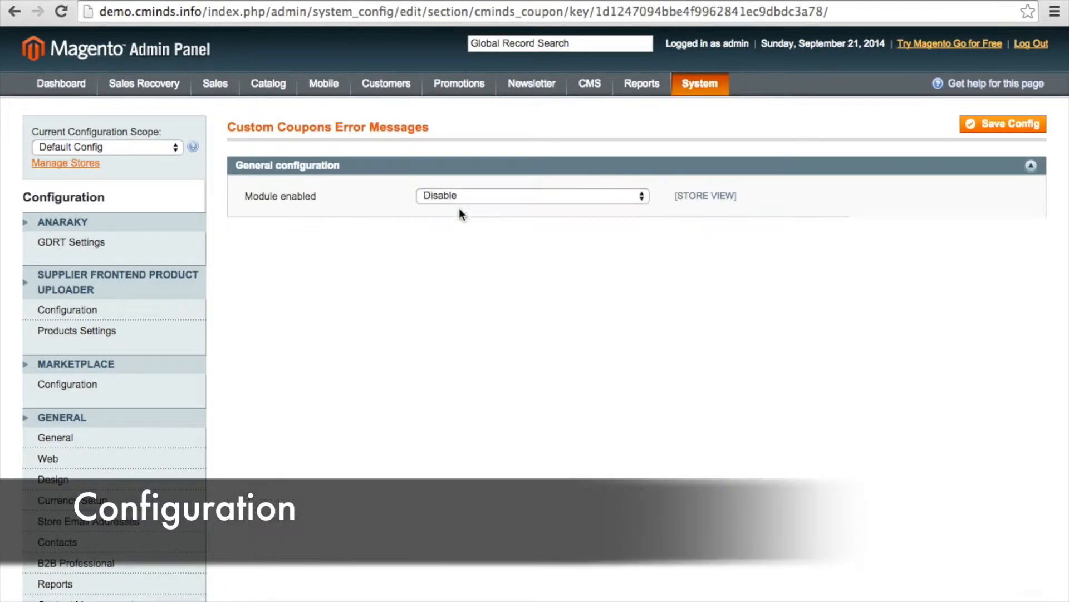
click(533, 196)
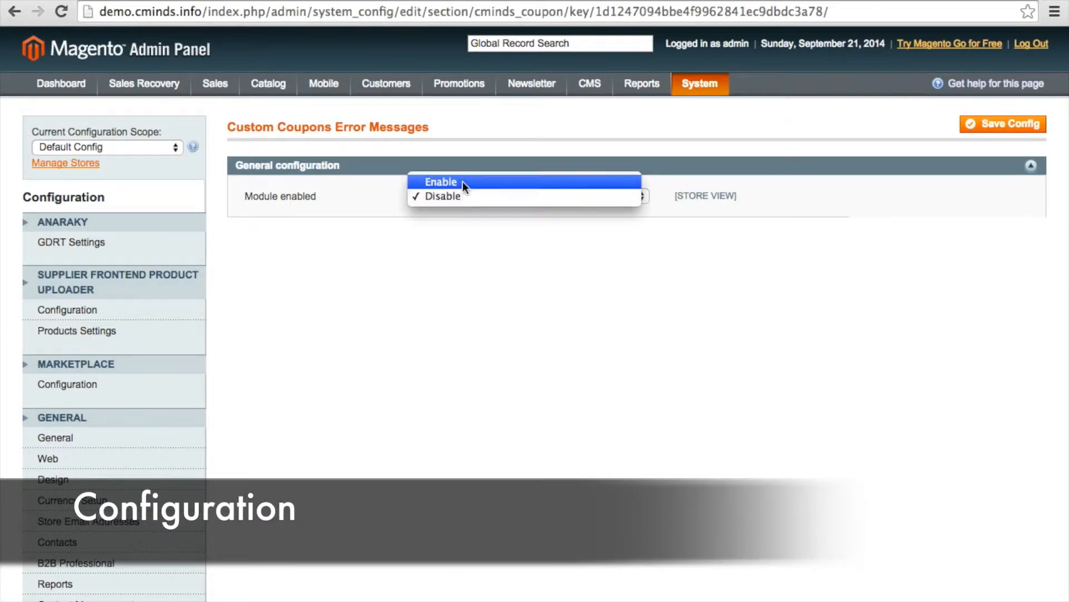
click(442, 182)
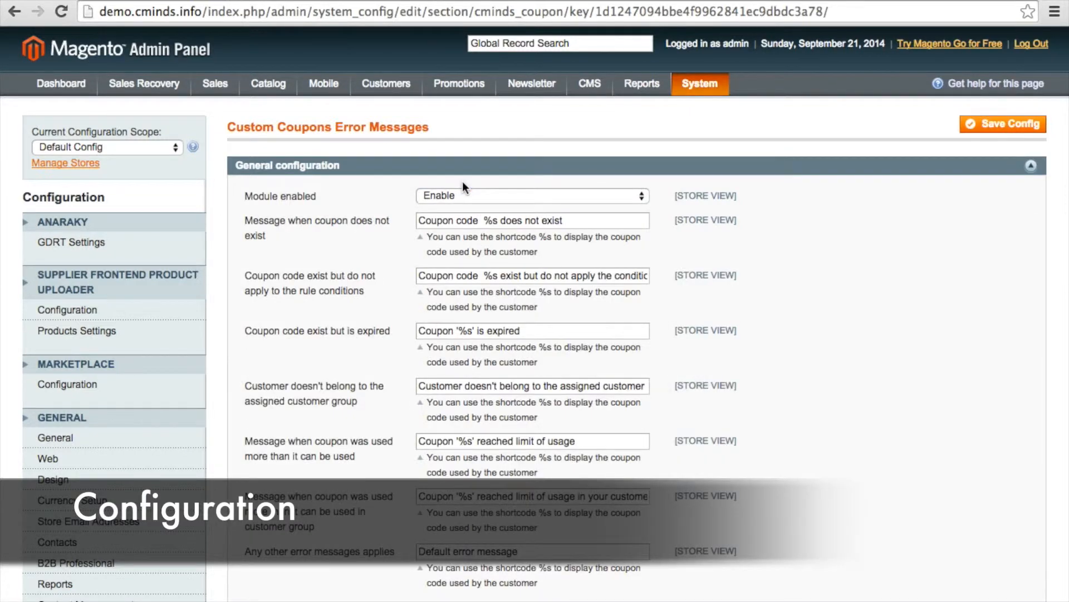
mouse_move(453, 186)
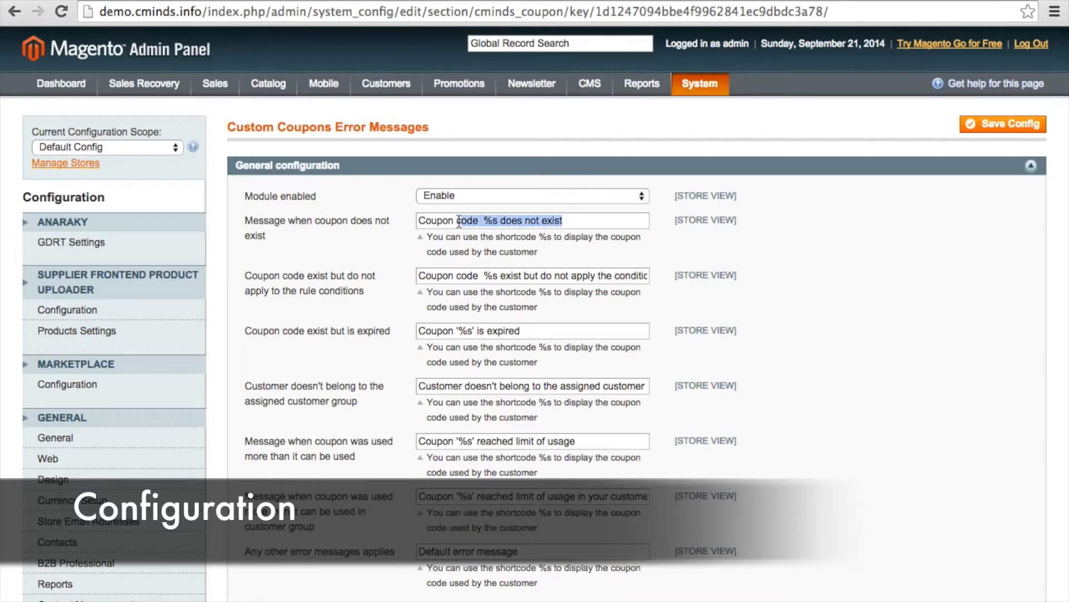
triple_click(490, 219)
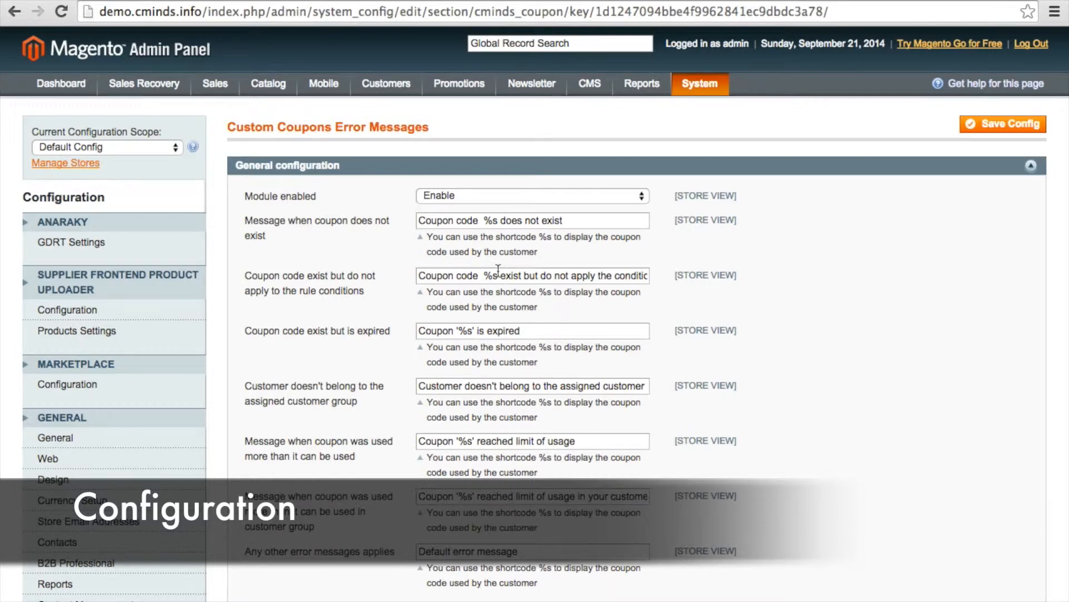
scroll(down, 3)
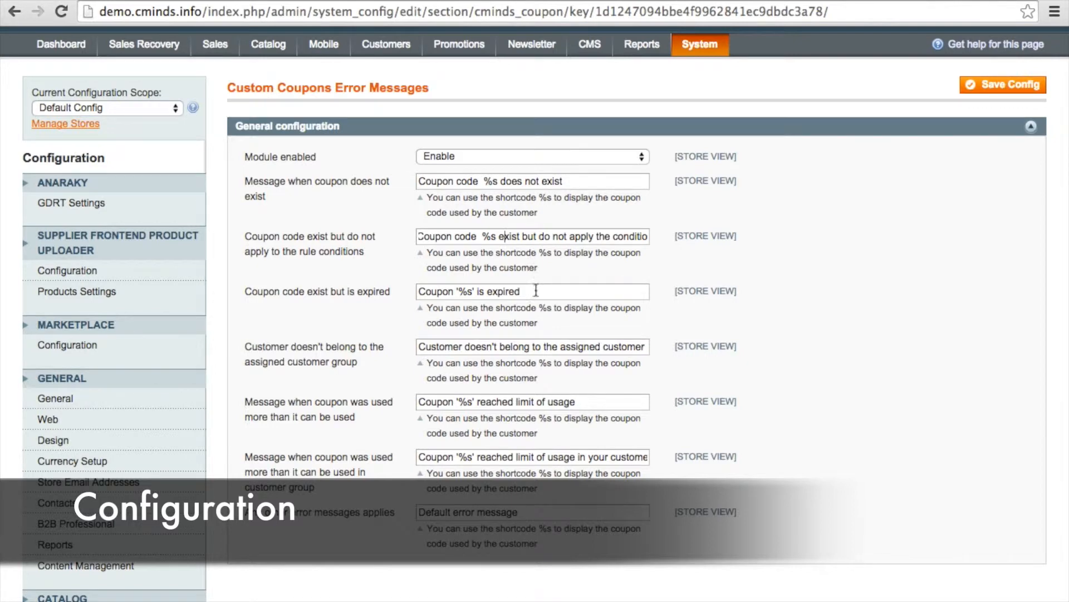
scroll(down, 3)
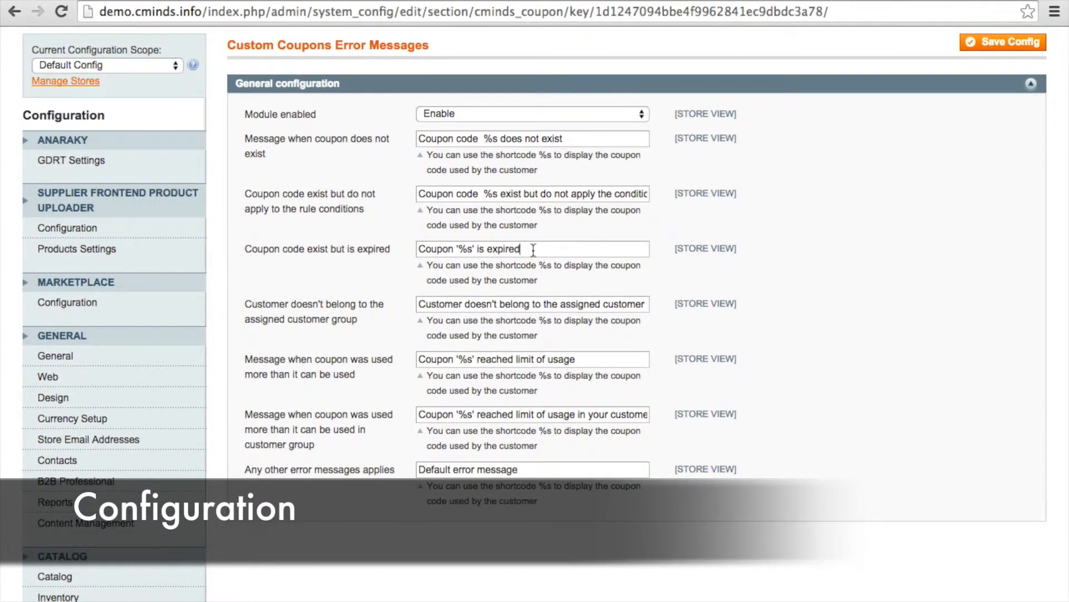
mouse_move(525, 301)
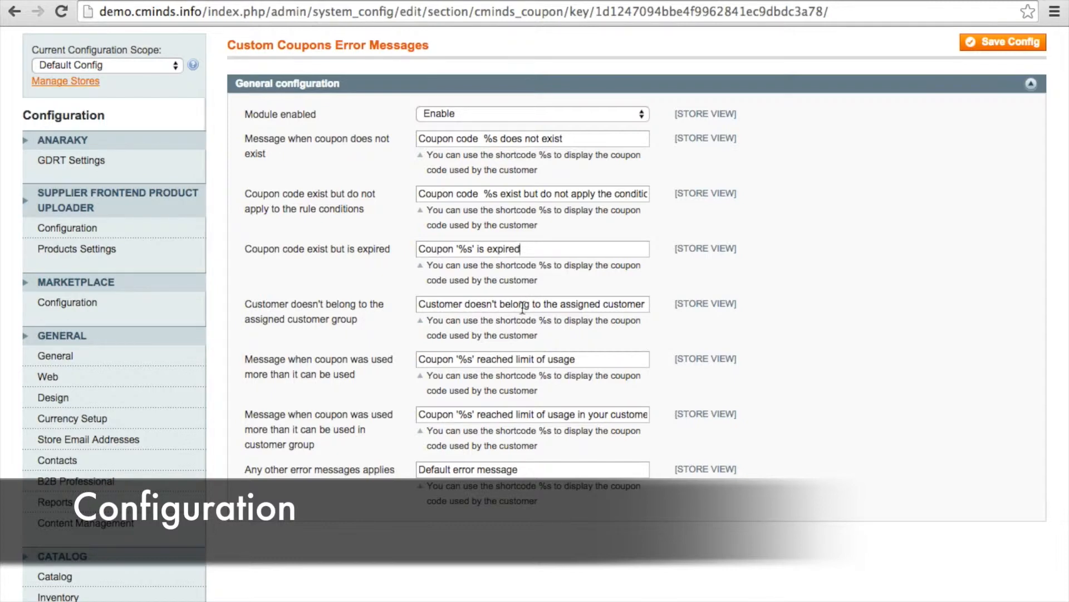
mouse_move(553, 344)
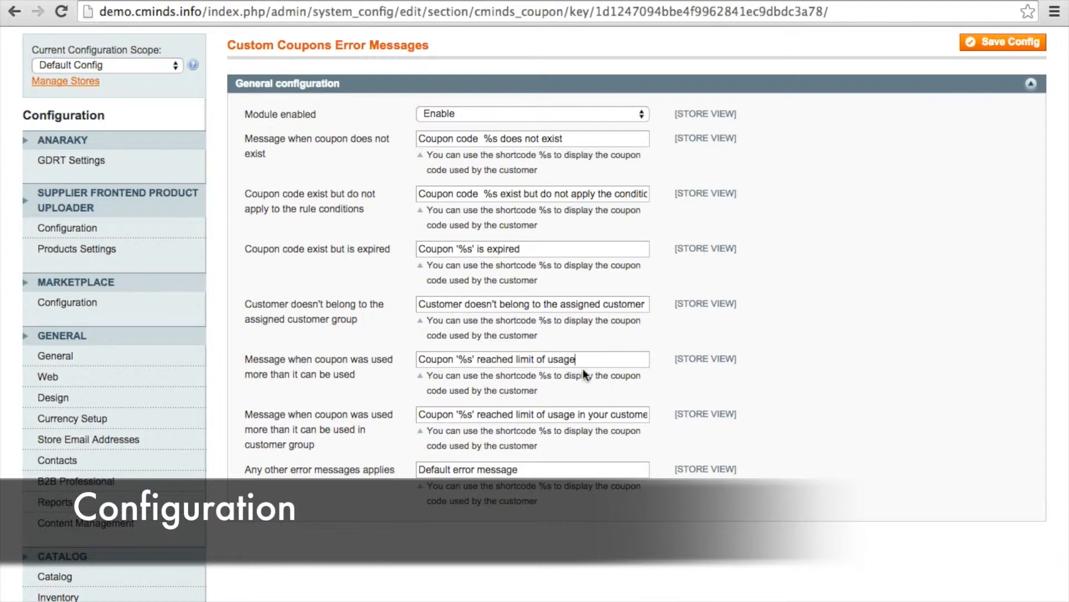
scroll(down, 3)
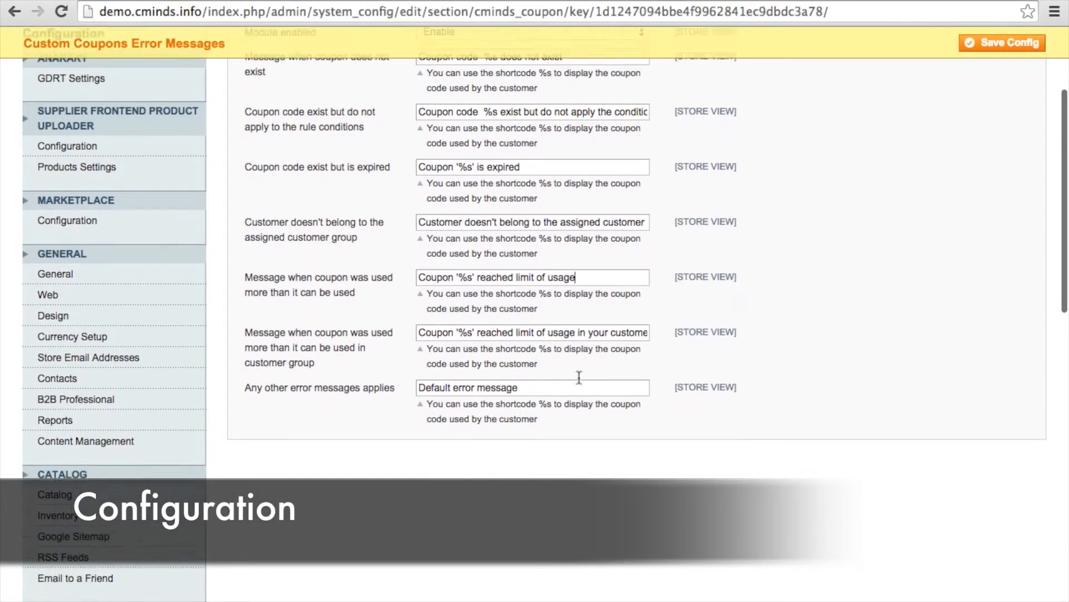
scroll(down, 3)
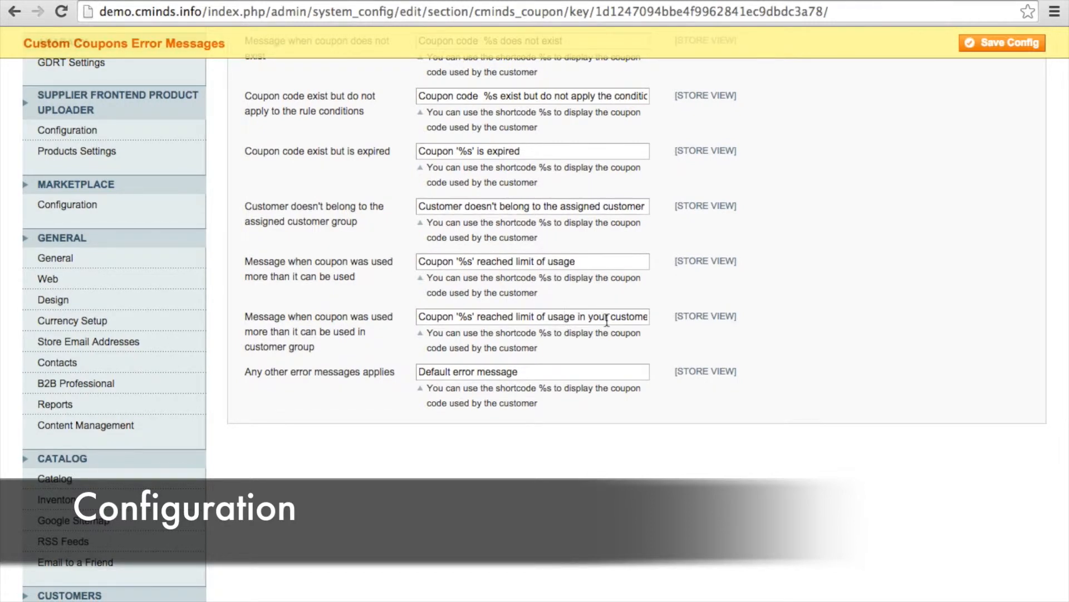
scroll(down, 3)
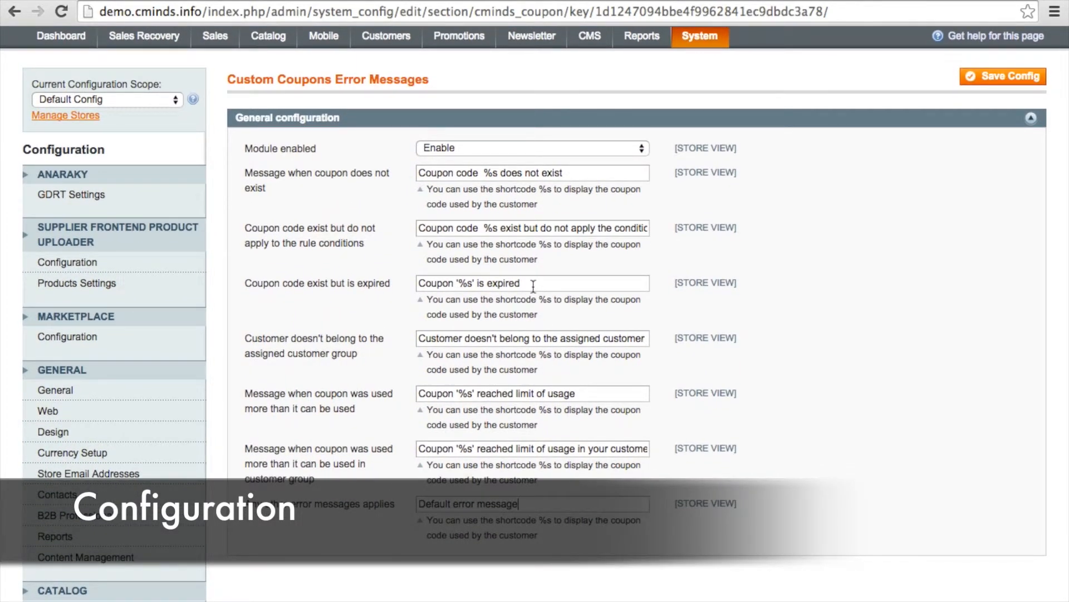
Word the usage-limit message as "You have used '%s' coupon too many time" and save the configuration.
text(Sorry!)
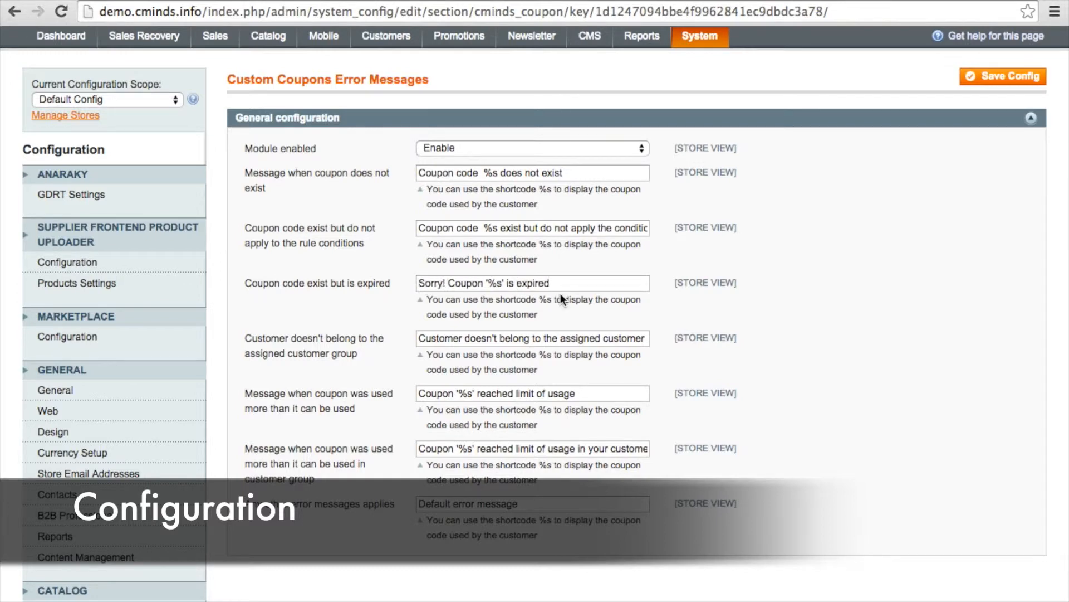
mouse_move(521, 340)
text(This coupon does not apply to your user group)
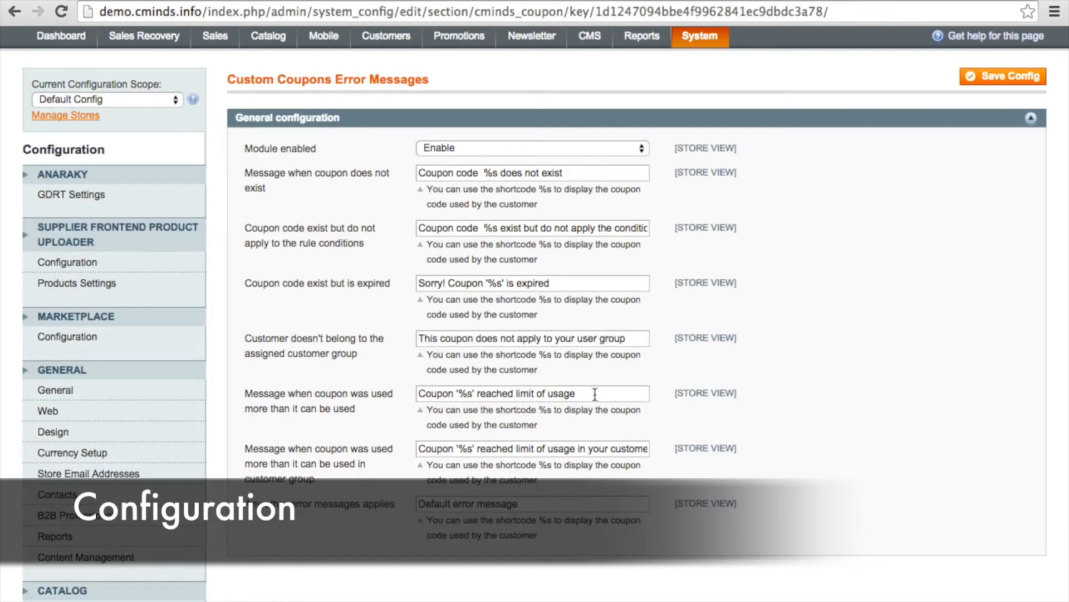
text(You have used '%s' coupon too many times)
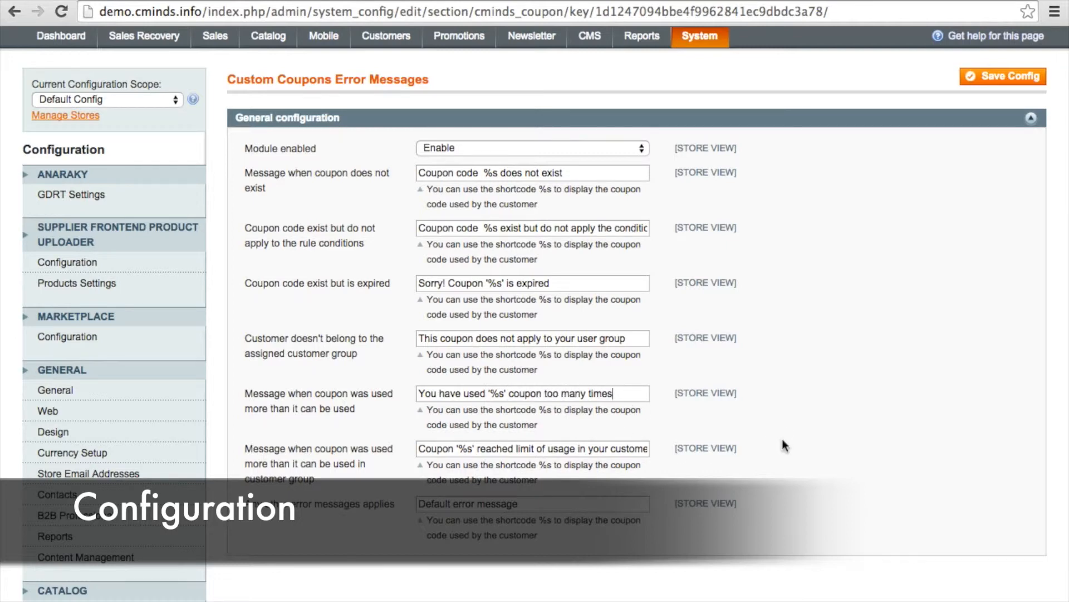
mouse_move(740, 457)
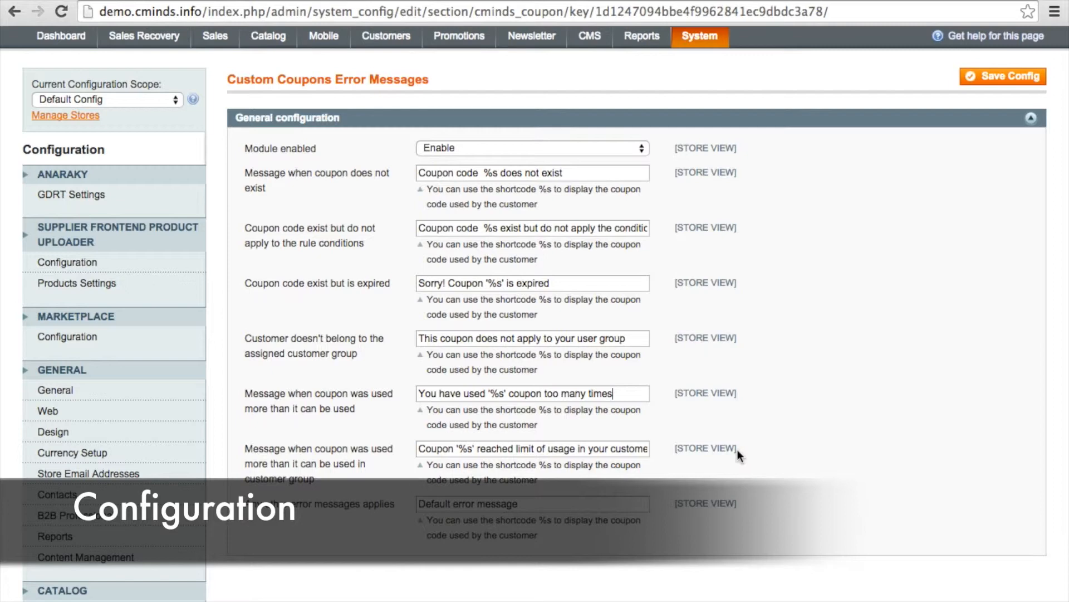
mouse_move(736, 460)
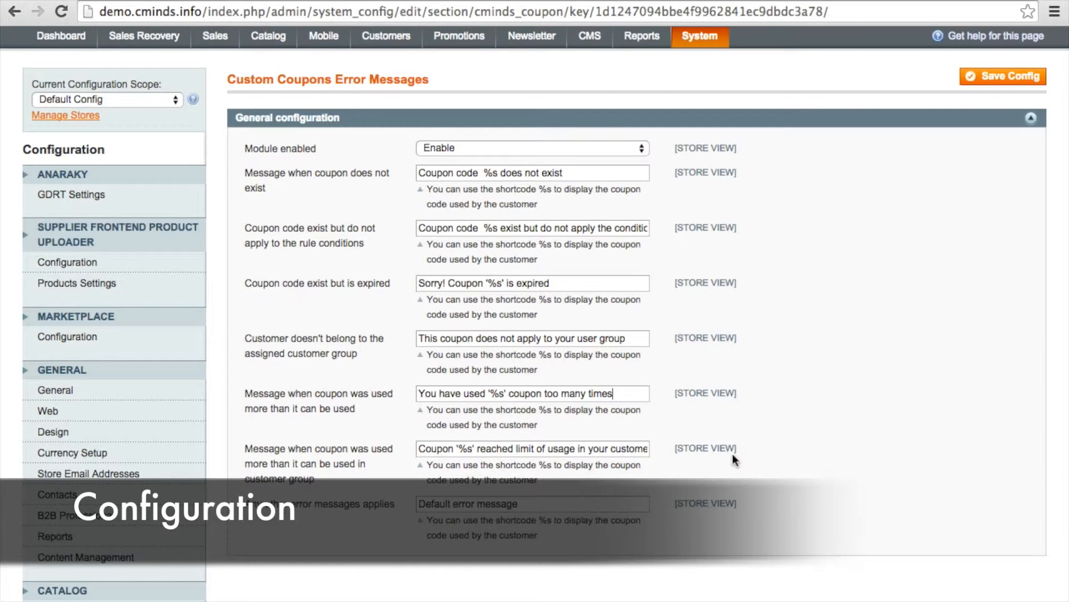
click(1003, 76)
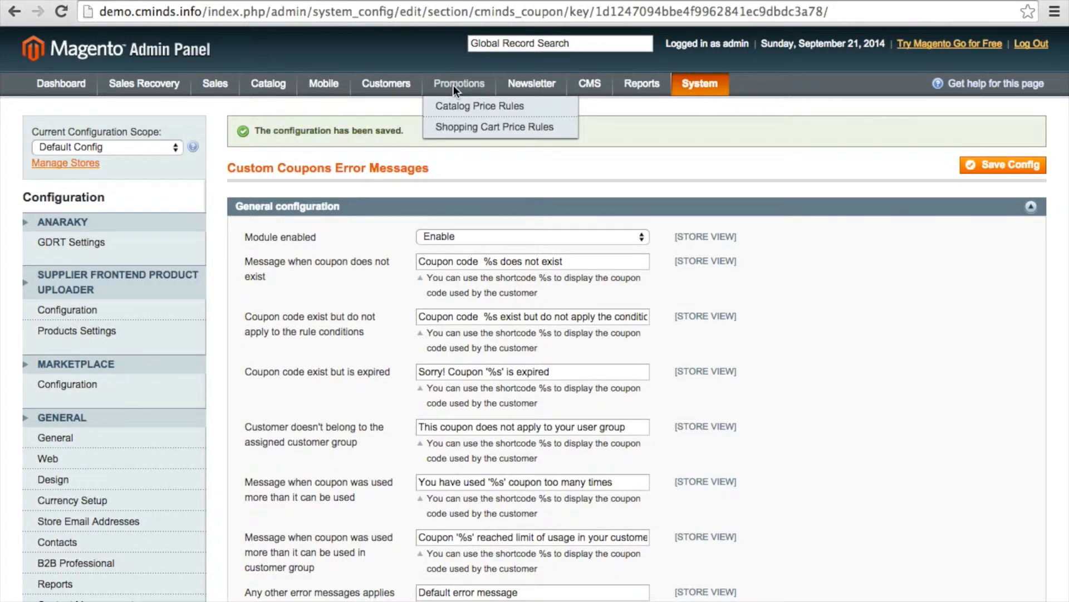
mouse_move(495, 127)
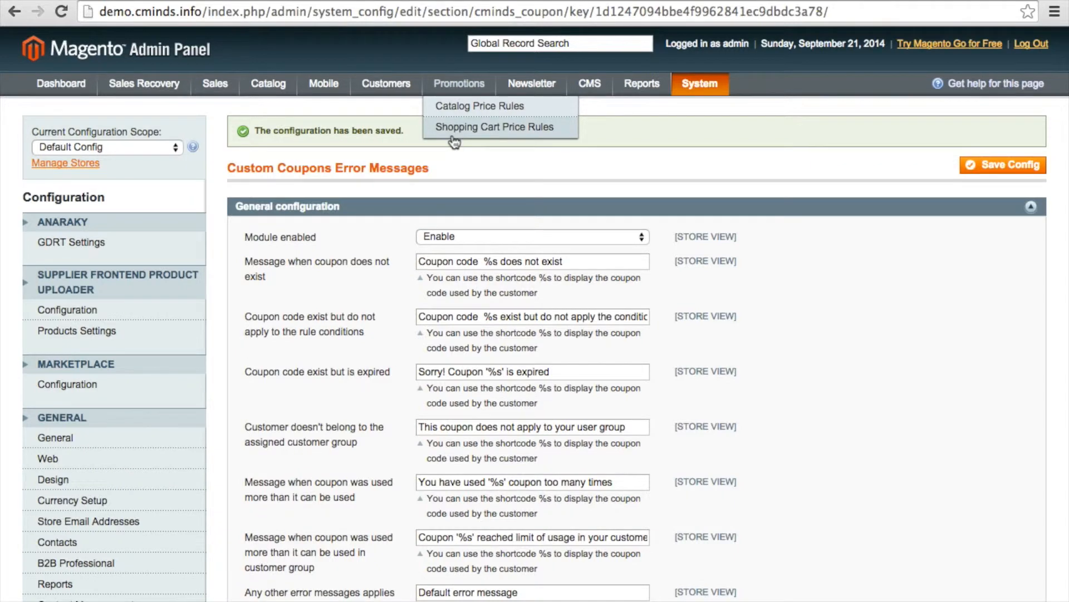
Show the Manage Coupon Codes list for the 'Demo rule' shopping cart price rule.
click(500, 127)
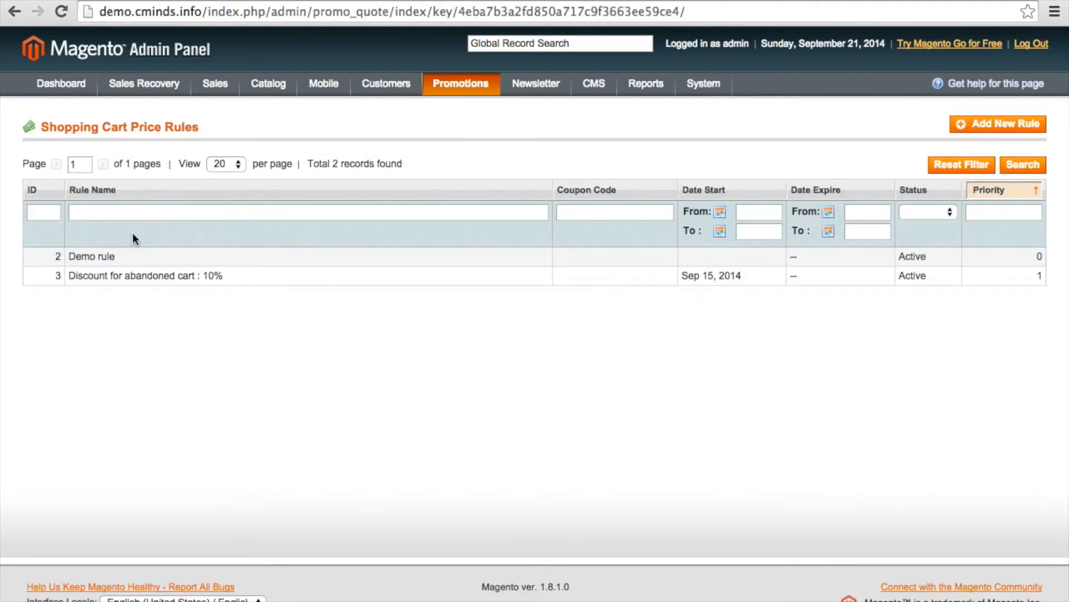
click(91, 256)
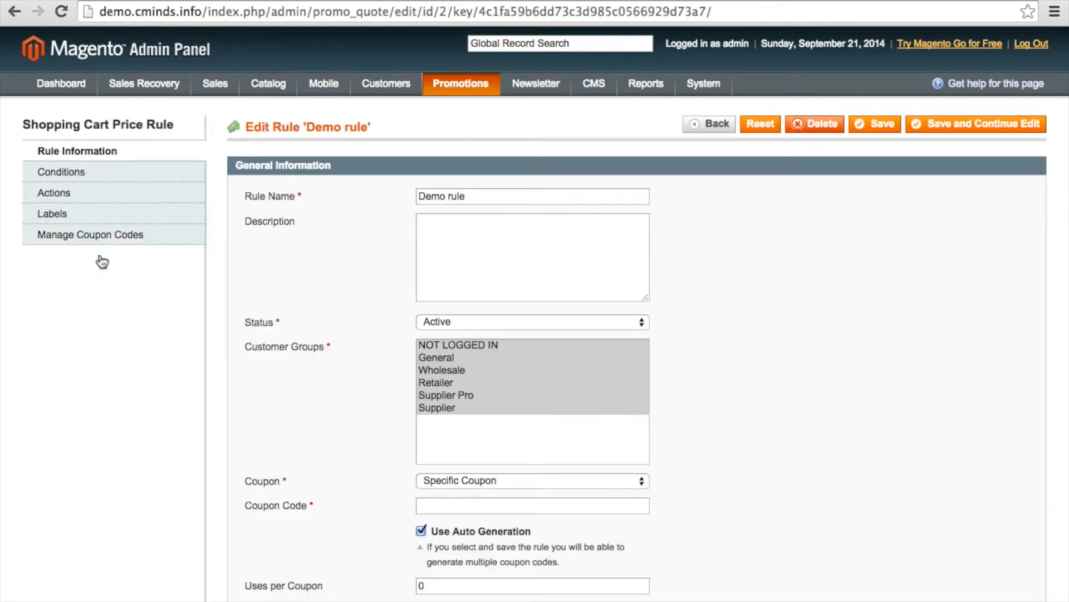
click(90, 234)
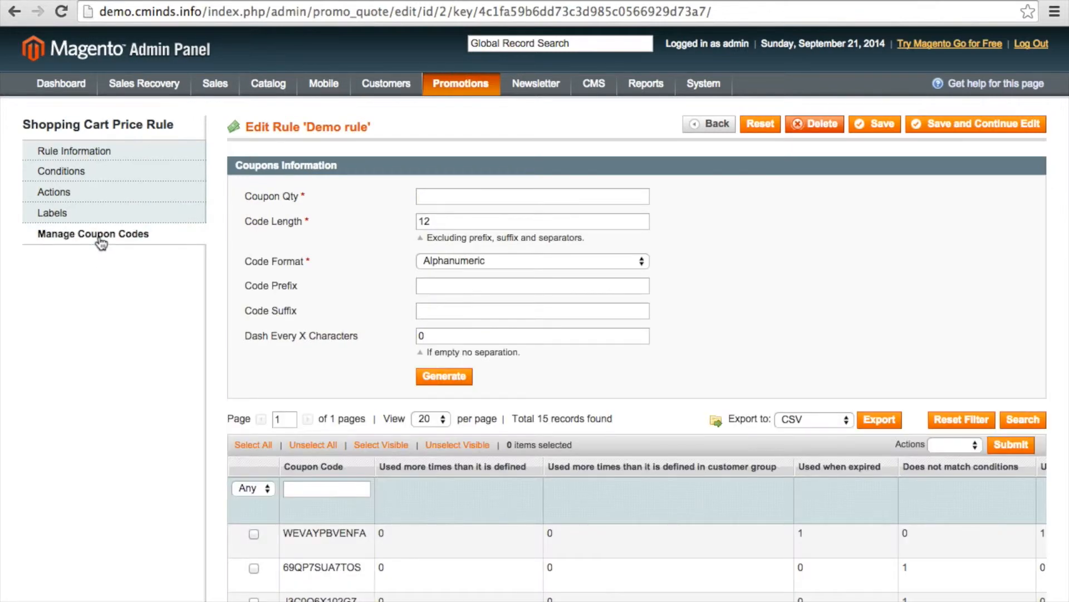
Sort the coupon codes grid ascending by 'Used more times than it is defined'.
scroll(down, 3)
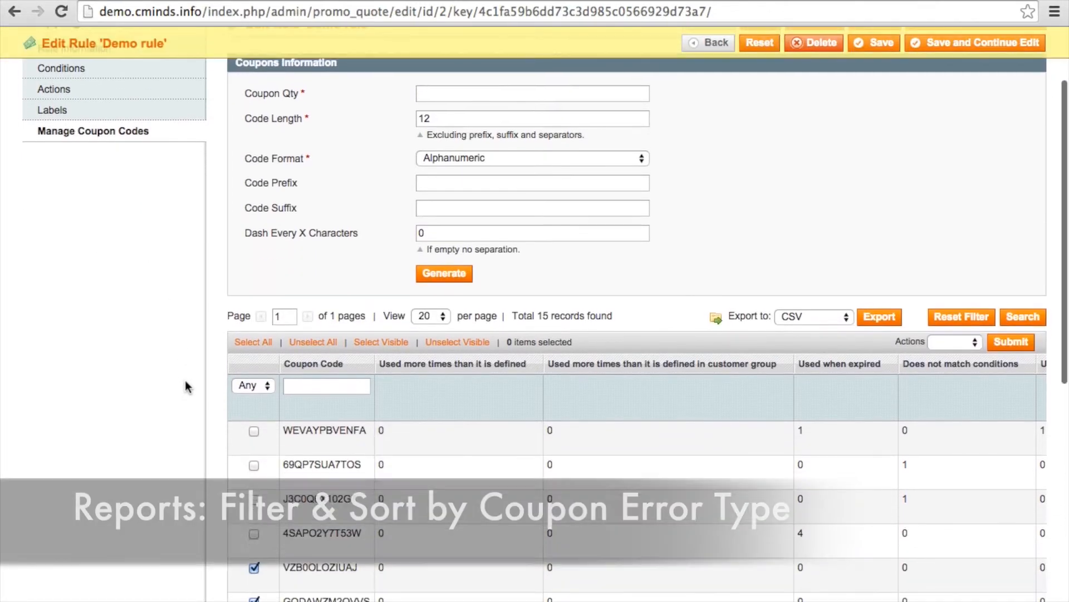
scroll(down, 3)
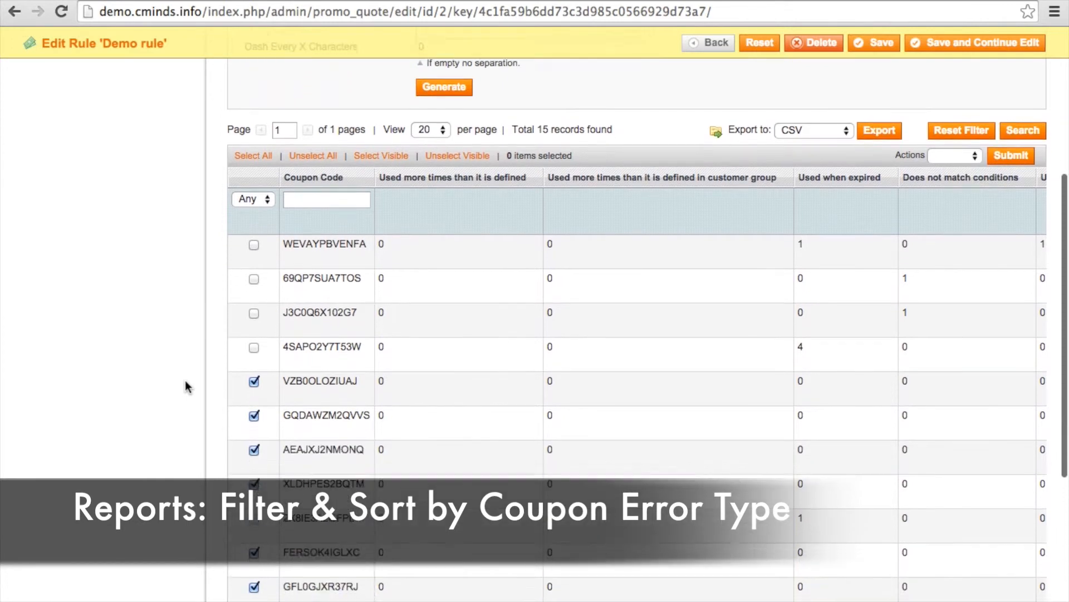
scroll(down, 3)
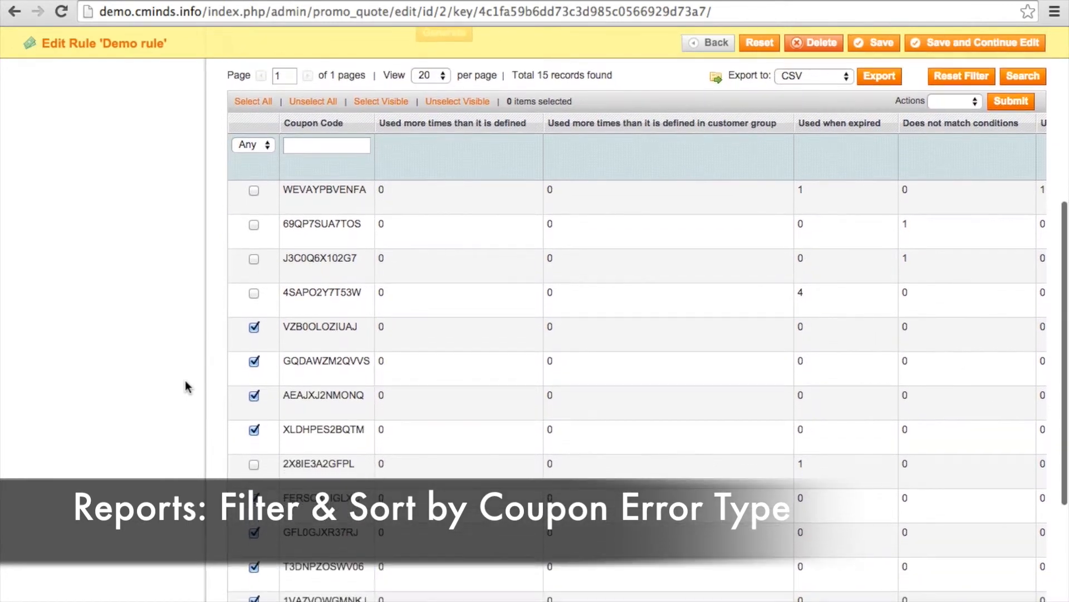
mouse_move(318, 464)
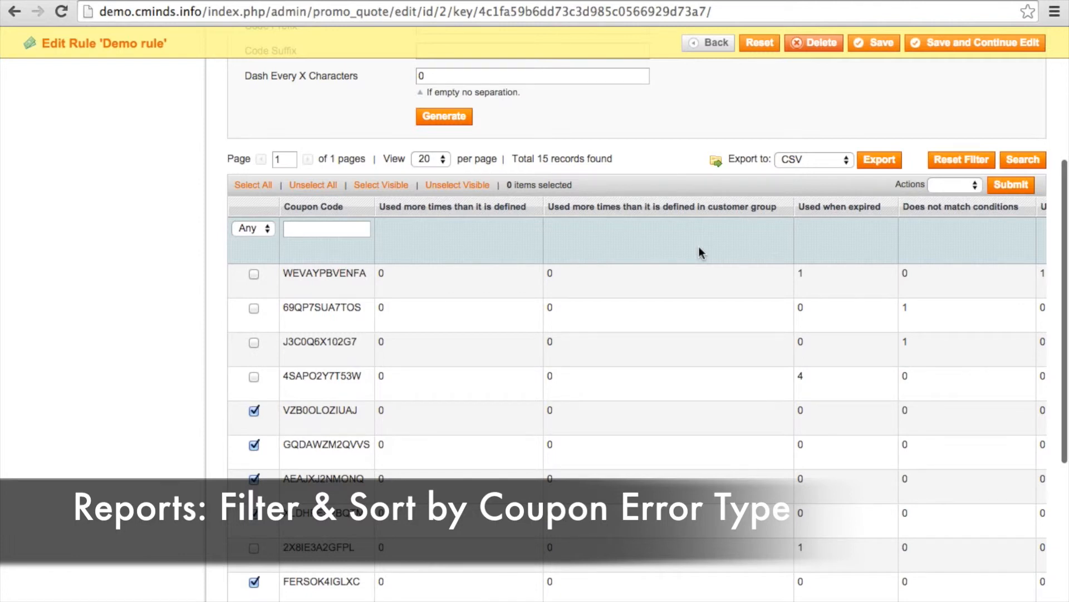
click(452, 207)
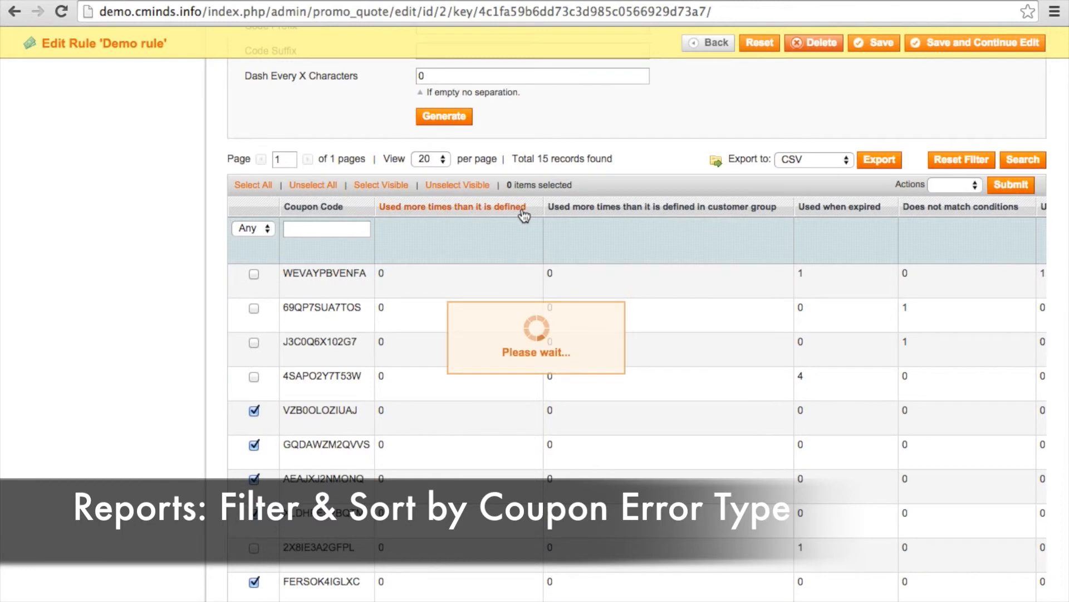
click(452, 207)
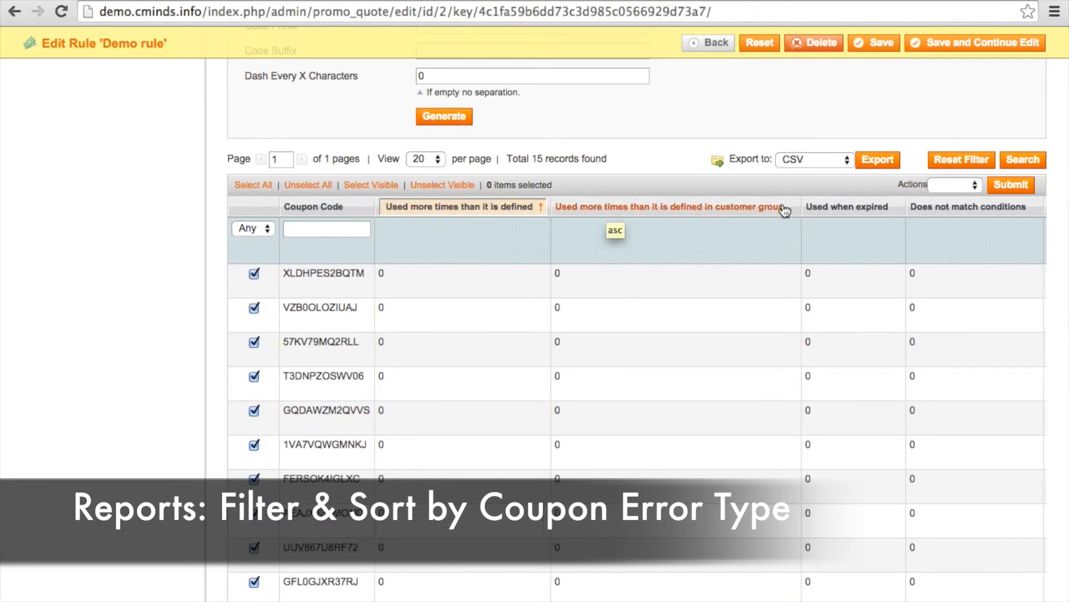
click(955, 185)
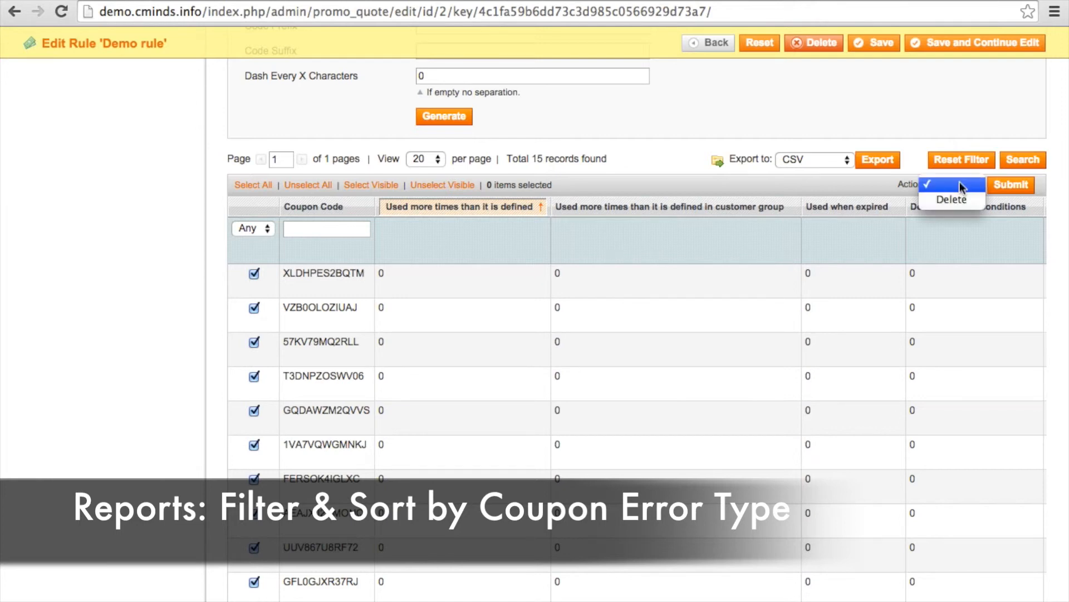